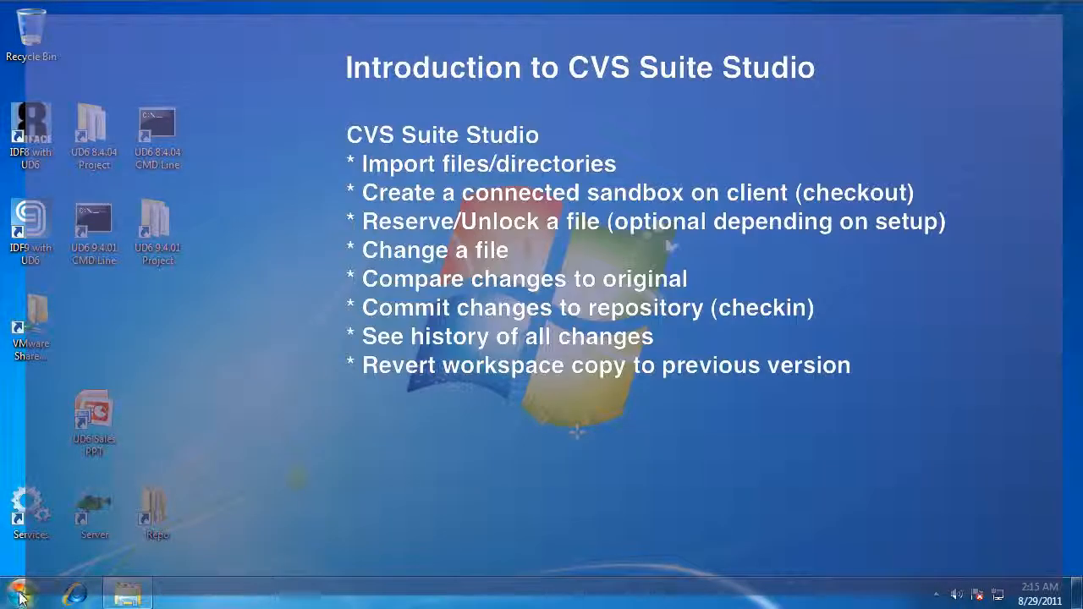
Launch CVS Suite Studio from the Start menu's CVS Suite program group
click(14, 596)
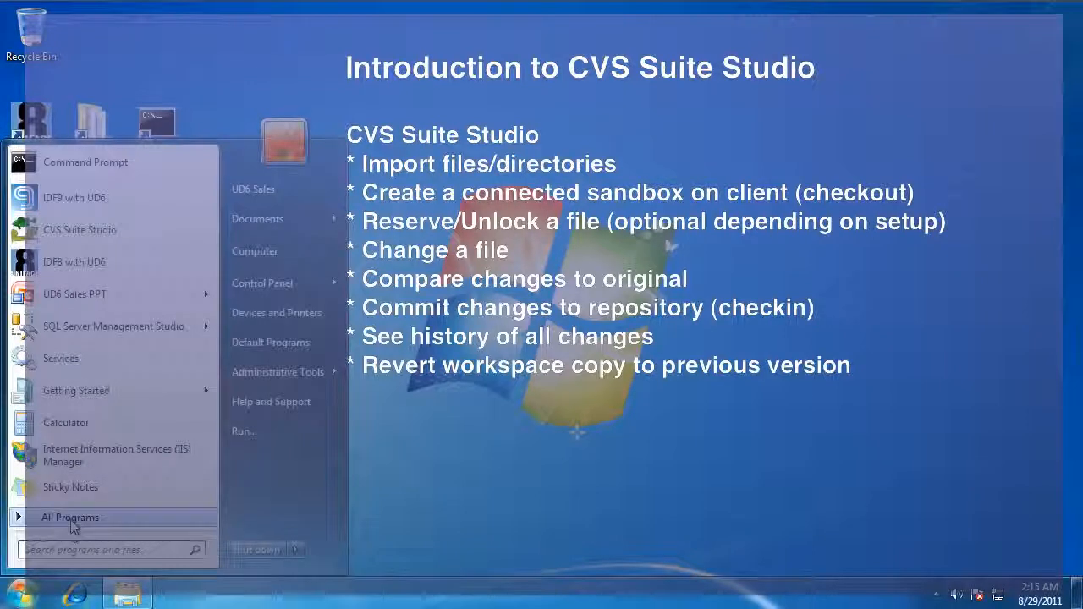
click(71, 518)
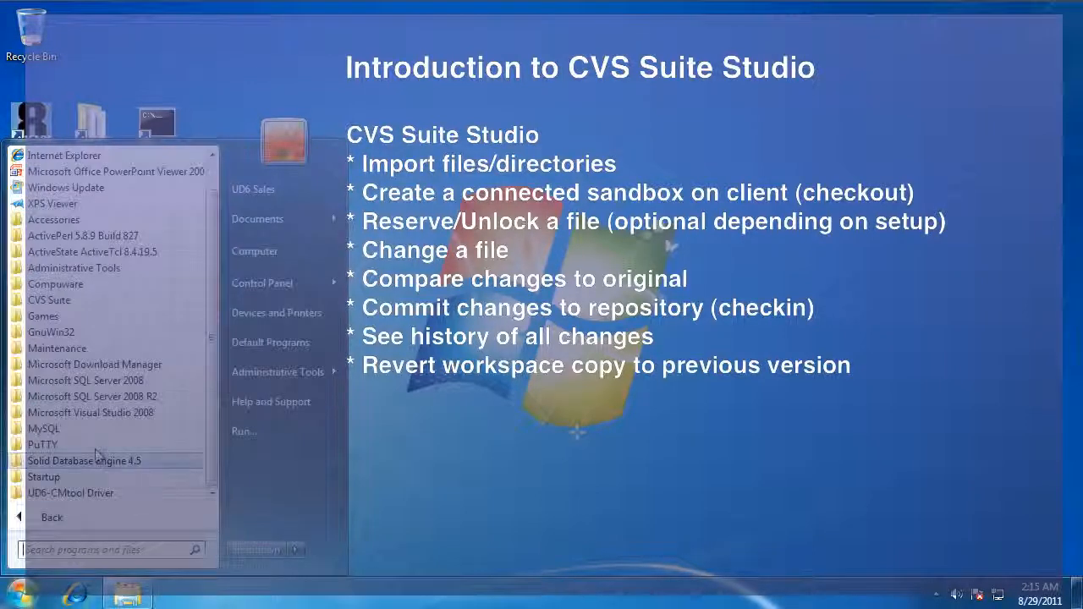
click(49, 299)
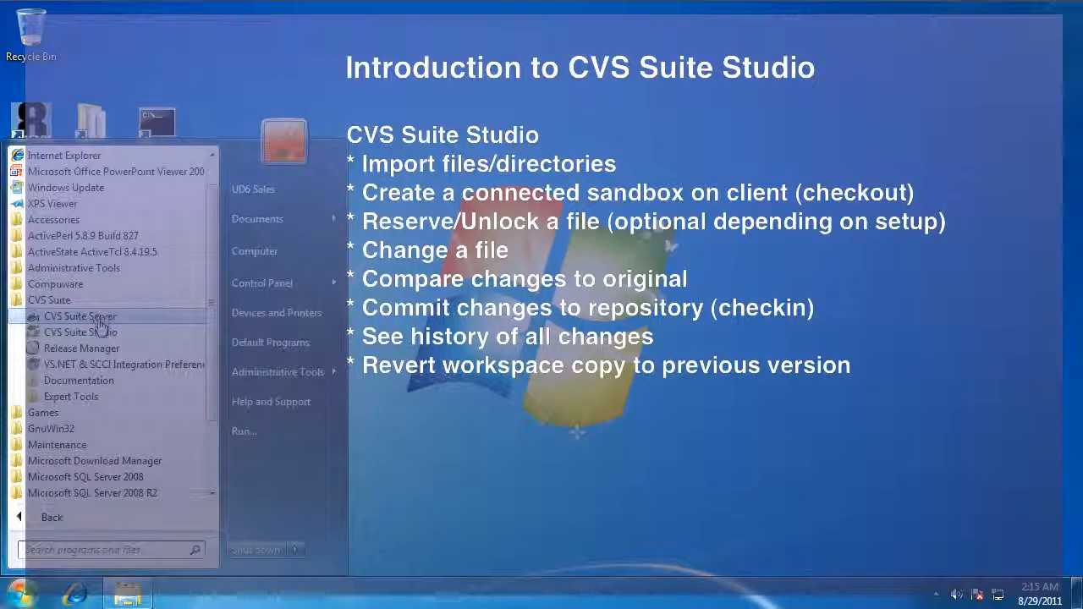
click(82, 316)
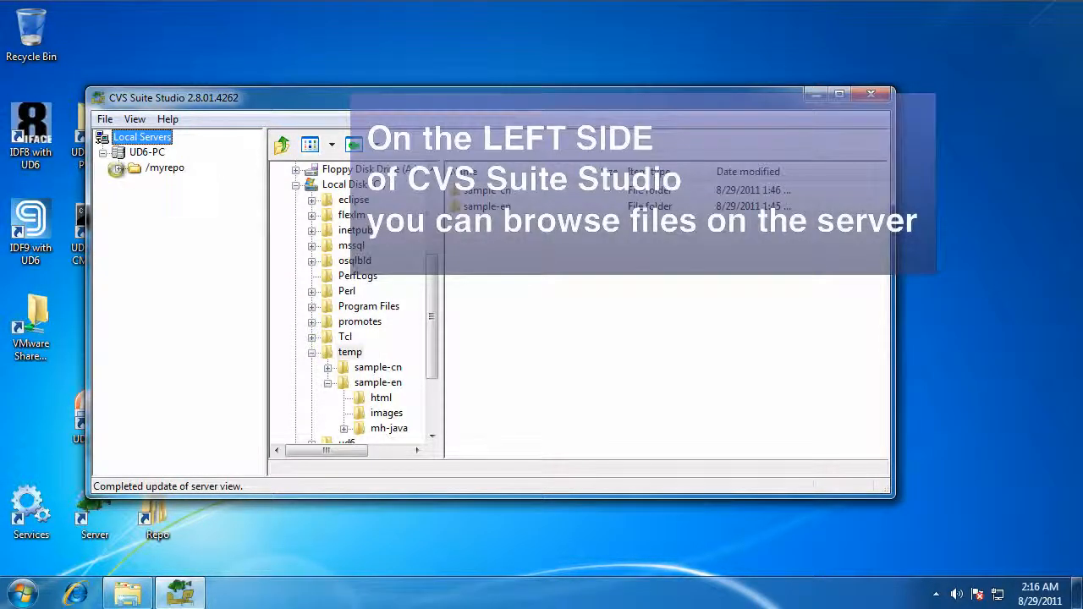
Drag the local sample-en folder onto /myrepo to import it, then expand the imported folder
click(118, 168)
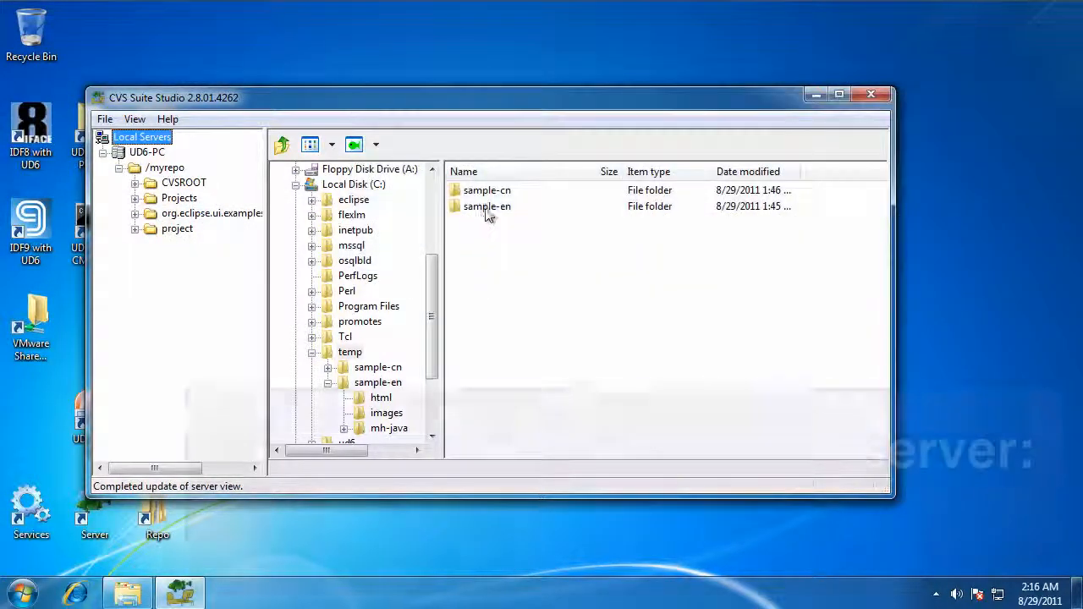
click(488, 206)
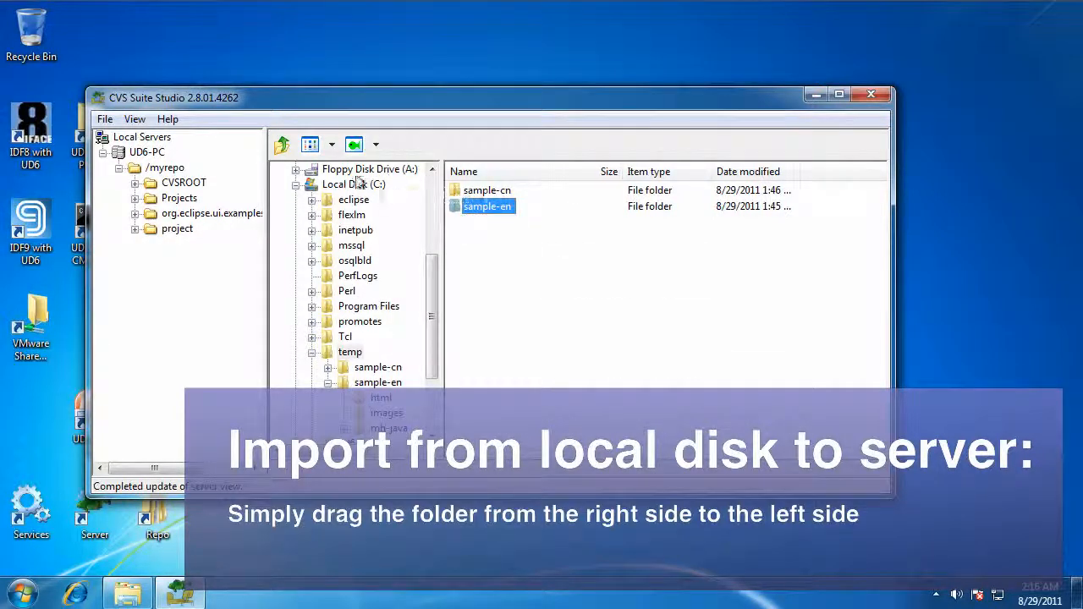
click(166, 168)
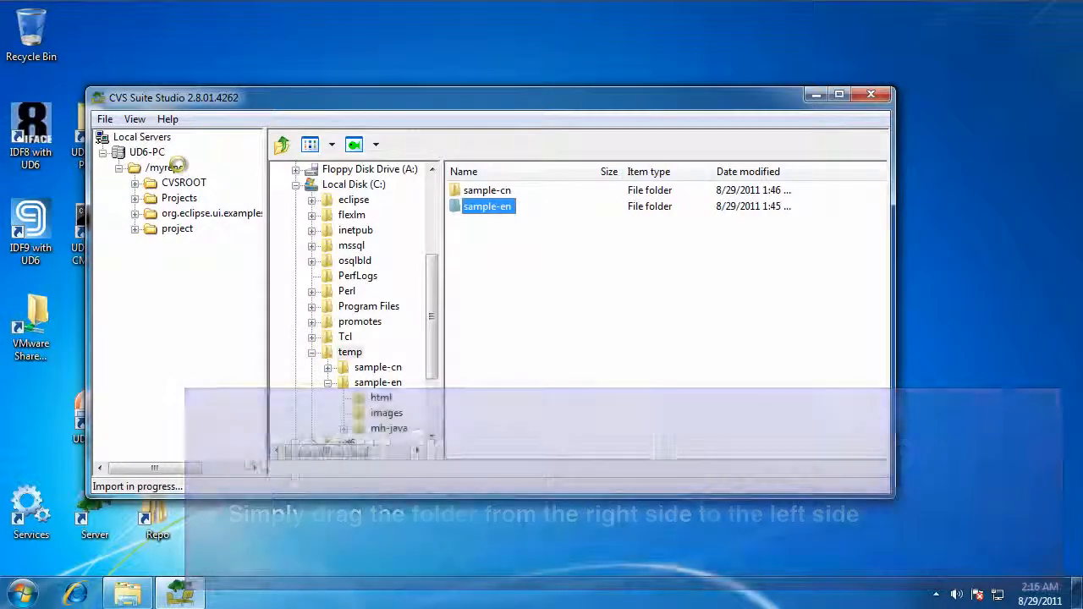
drag(488, 206, 165, 244)
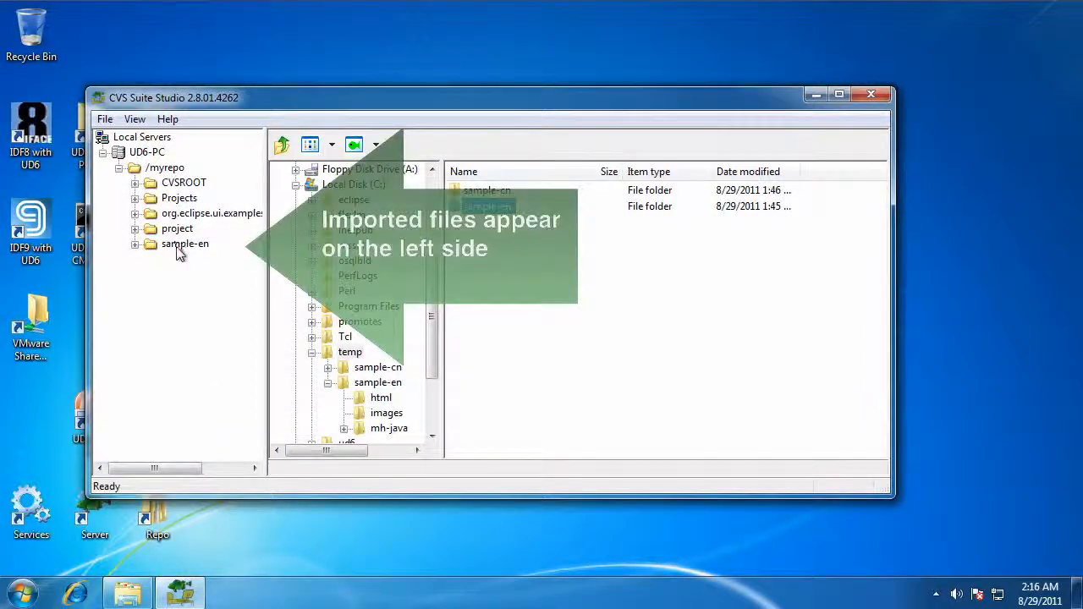
click(184, 244)
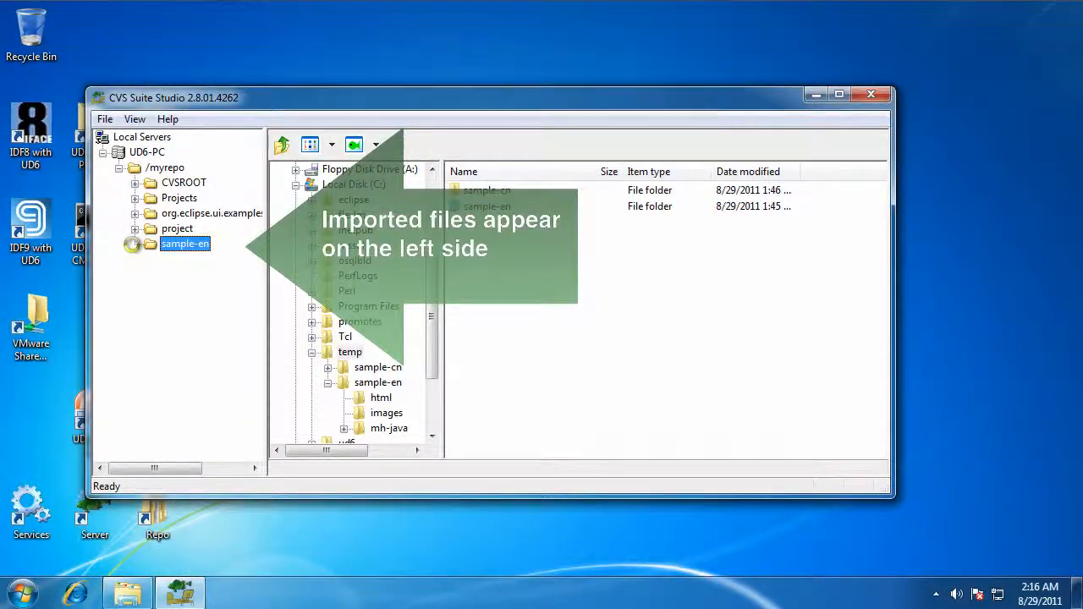
click(134, 244)
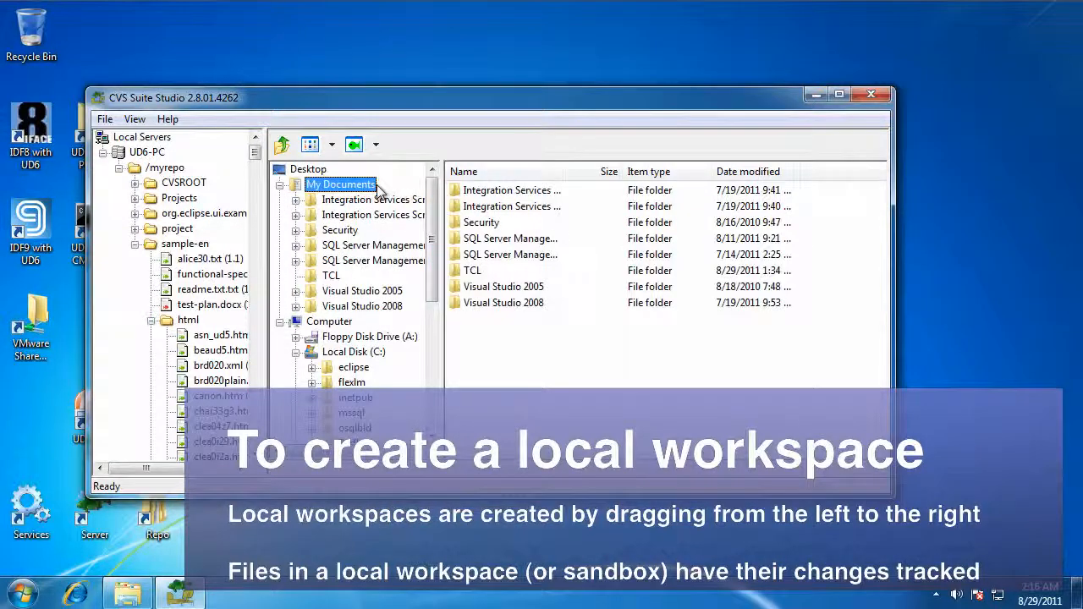
Check out sample-en from /myrepo into My Documents as a local workspace
click(185, 244)
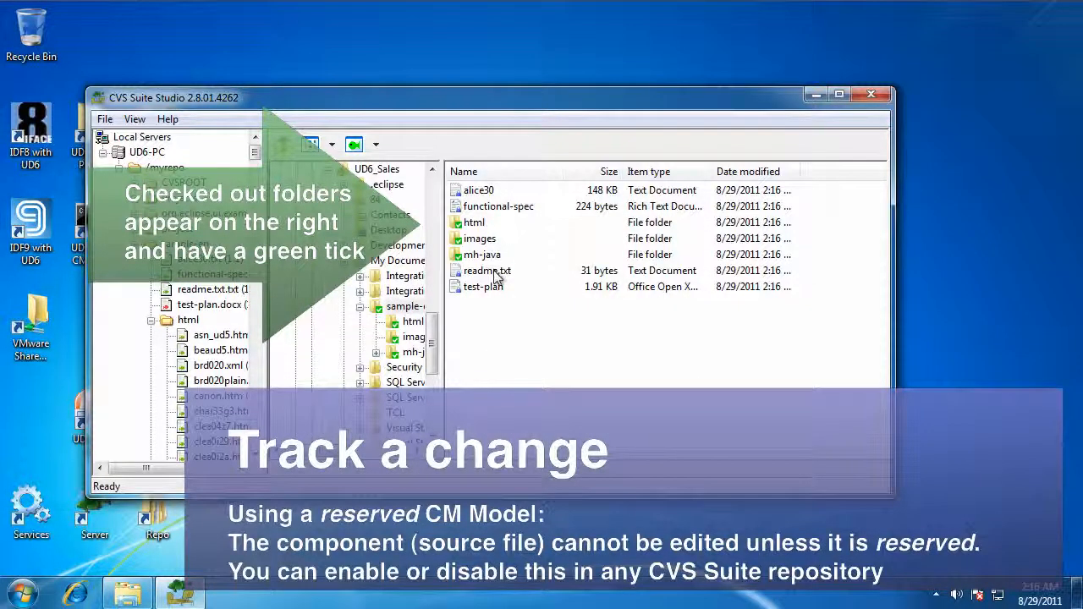
Reserve readme.txt with CVS Edit and open it in Notepad
right_click(488, 271)
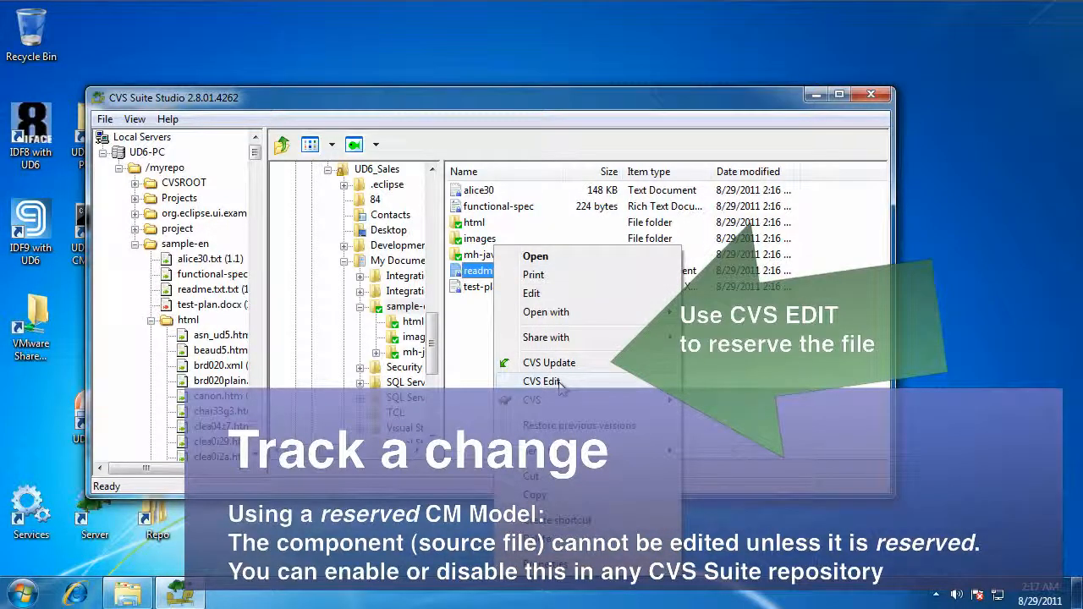
click(542, 381)
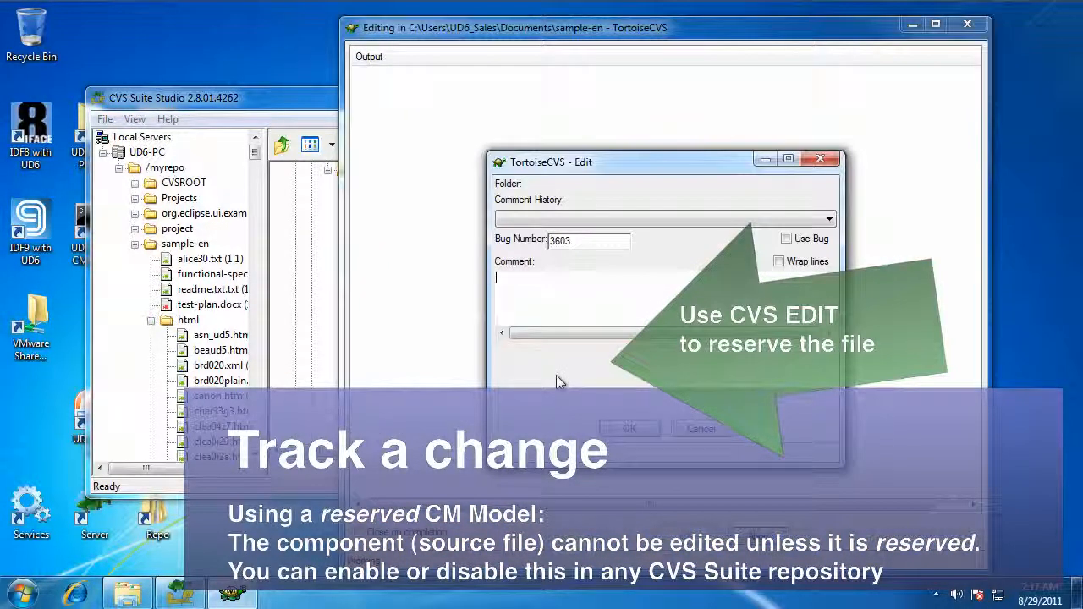
click(629, 428)
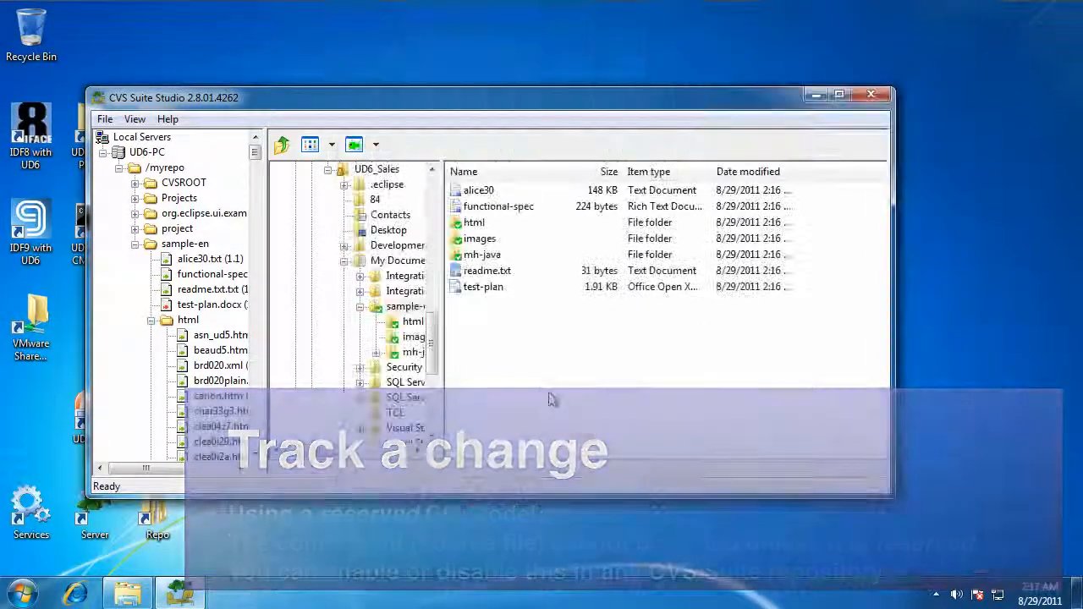
double_click(487, 271)
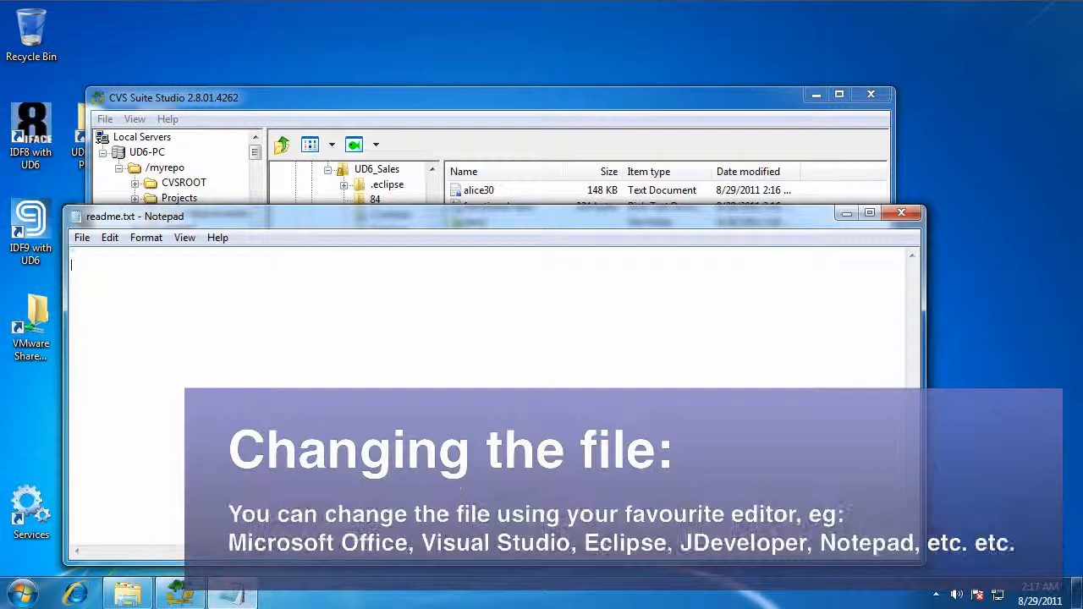
Rewrite readme.txt to read "make a change to this document" and close Notepad
text(make a change)
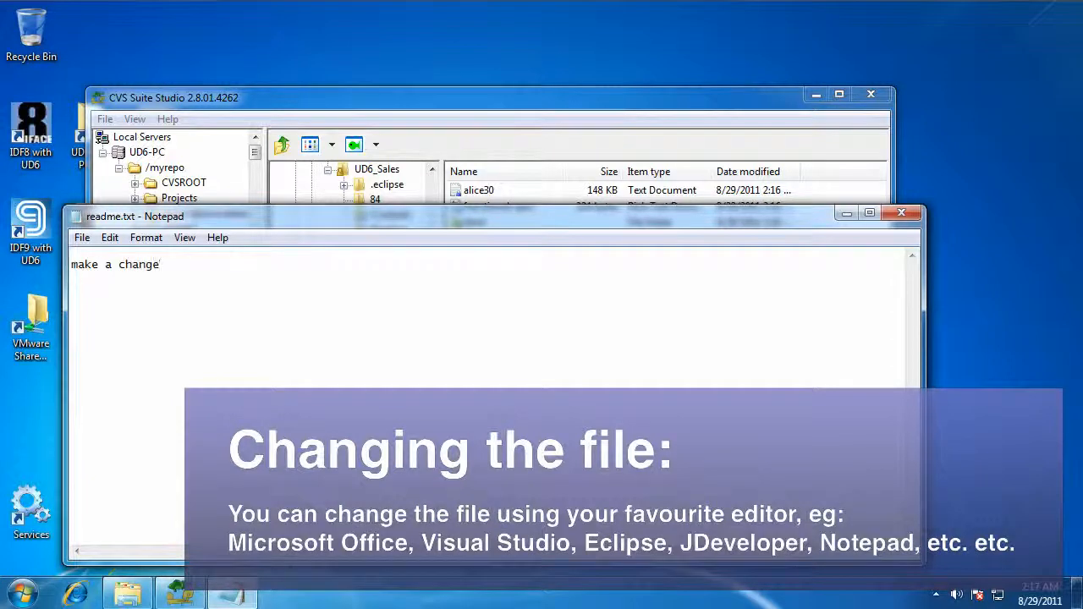
text(to this docume)
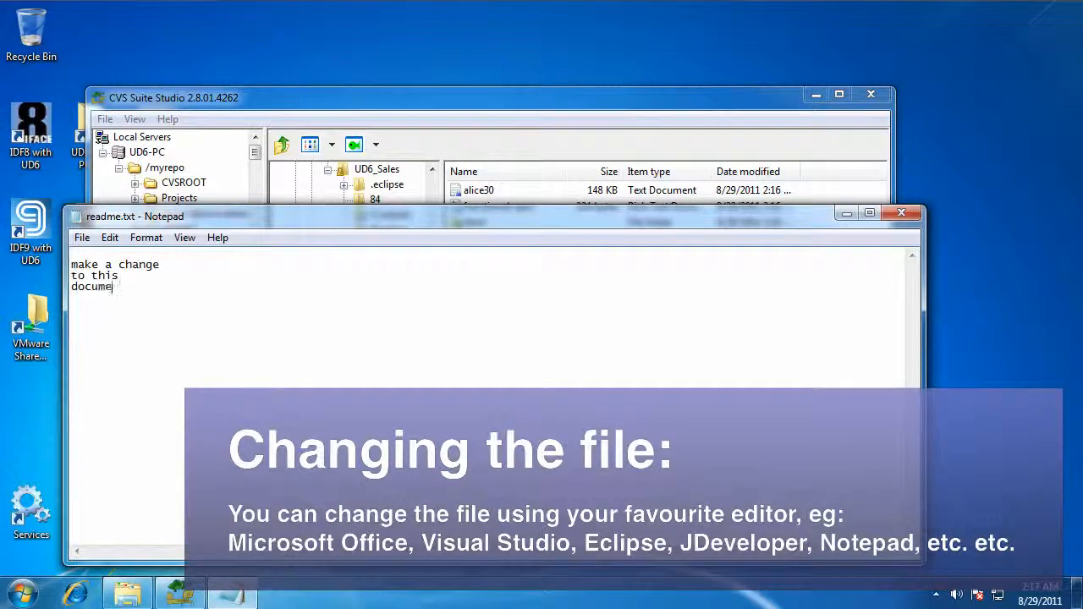
text(nt)
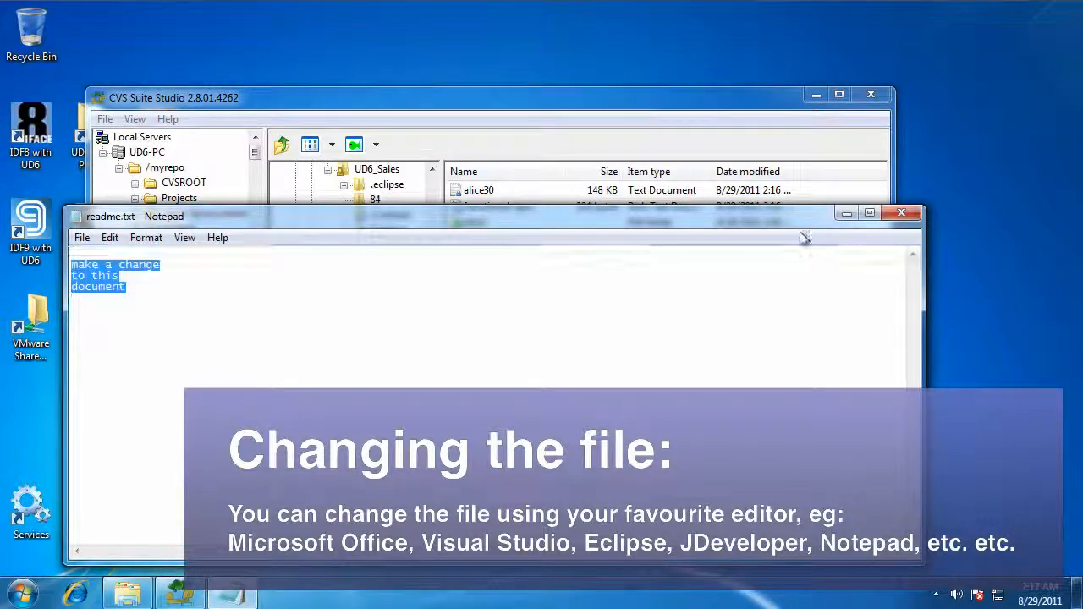
mouse_move(900, 213)
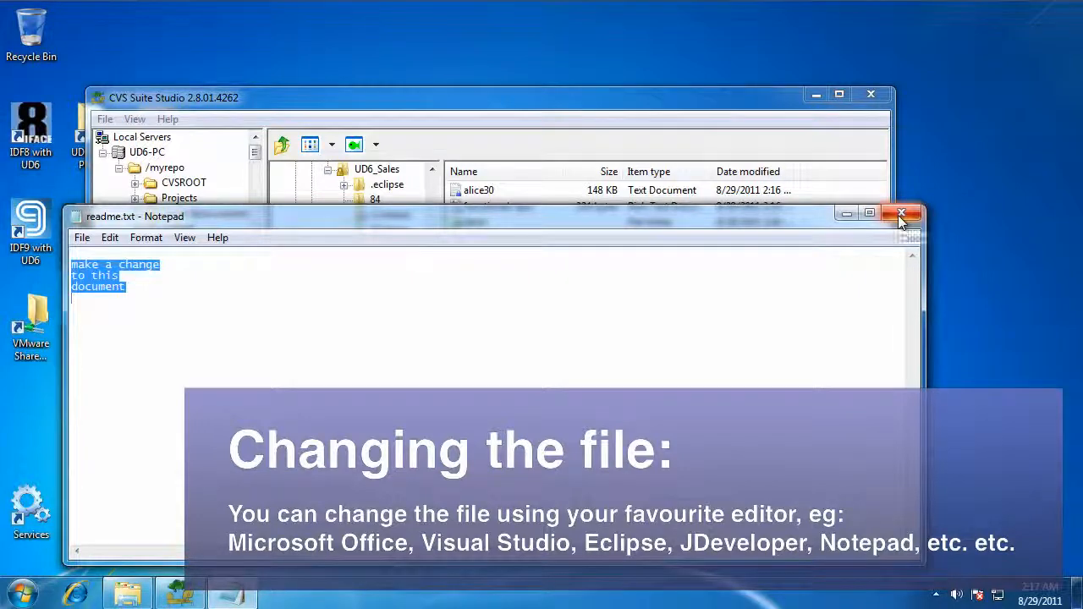
click(901, 214)
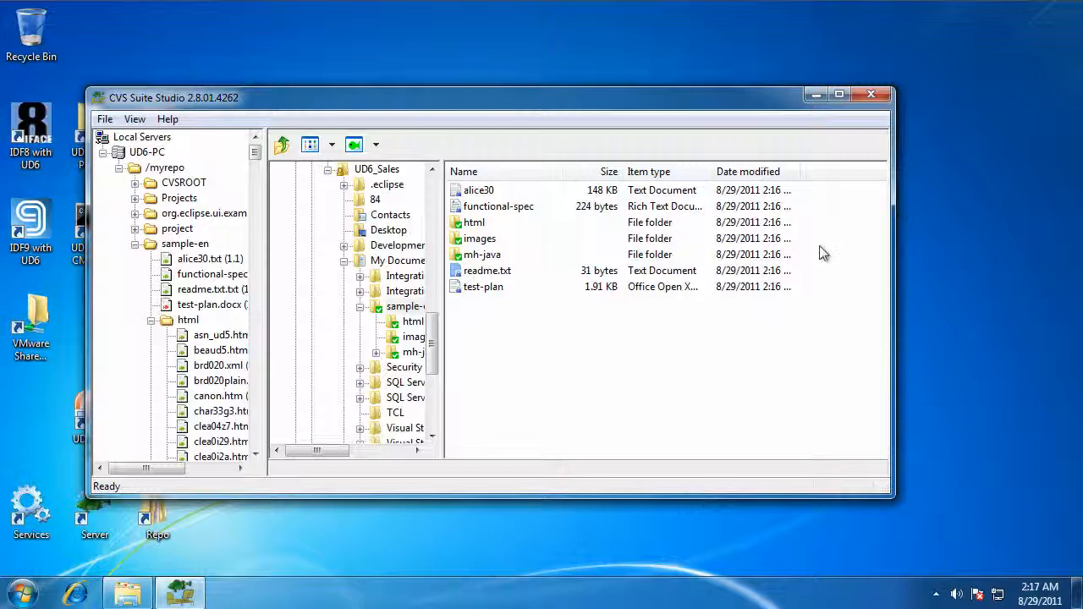
click(488, 271)
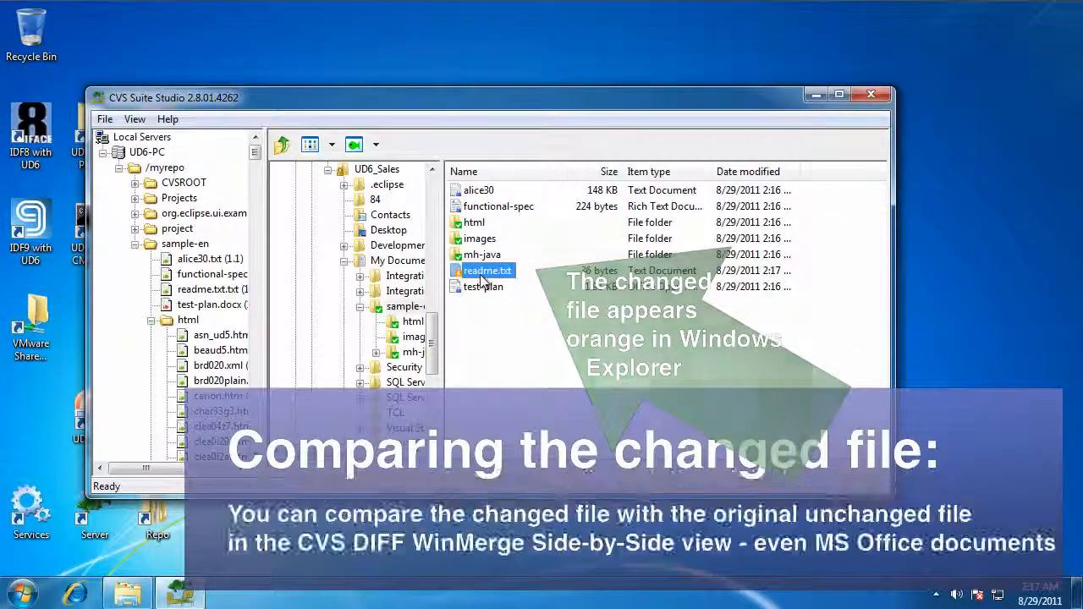
right_click(488, 271)
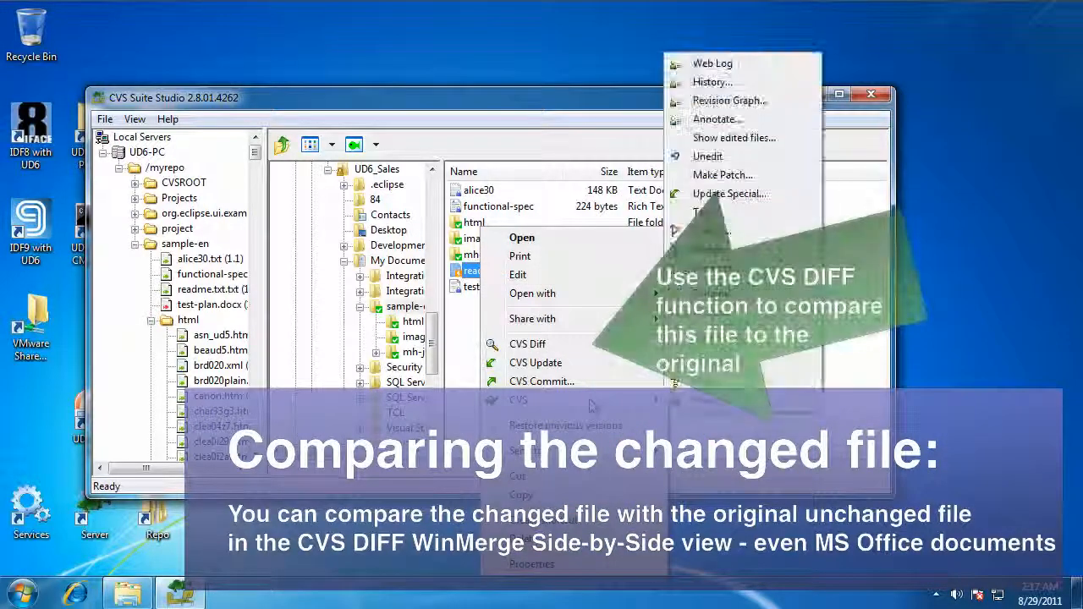
click(528, 344)
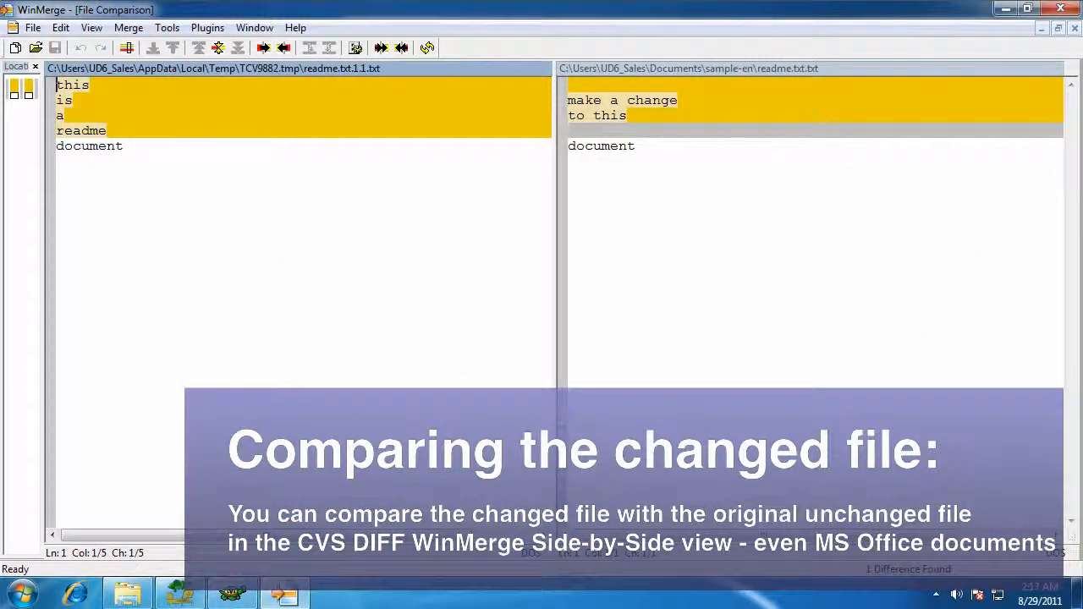
click(1060, 7)
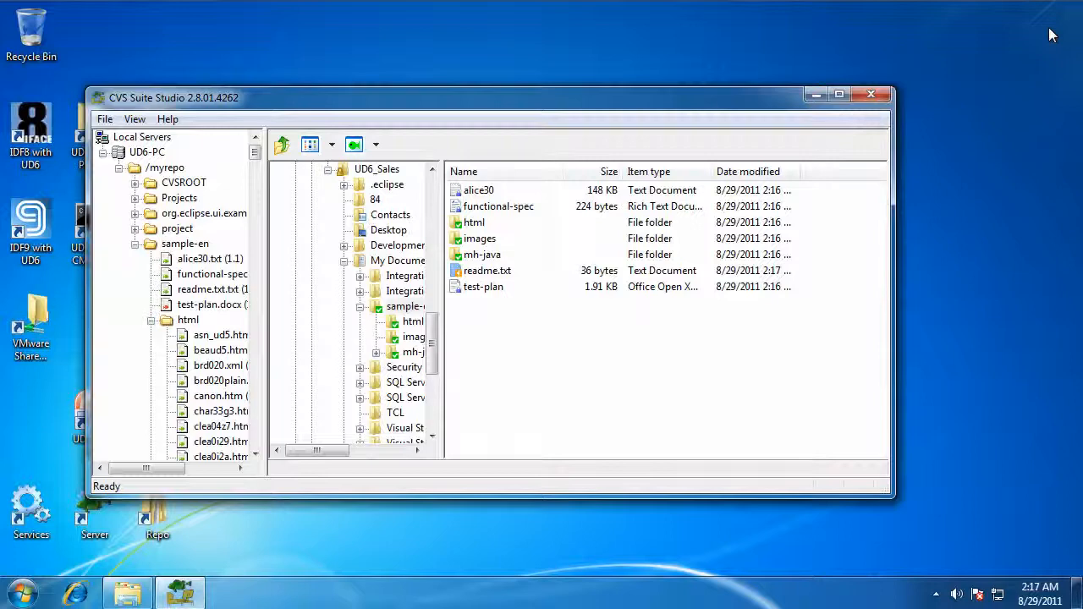
right_click(487, 271)
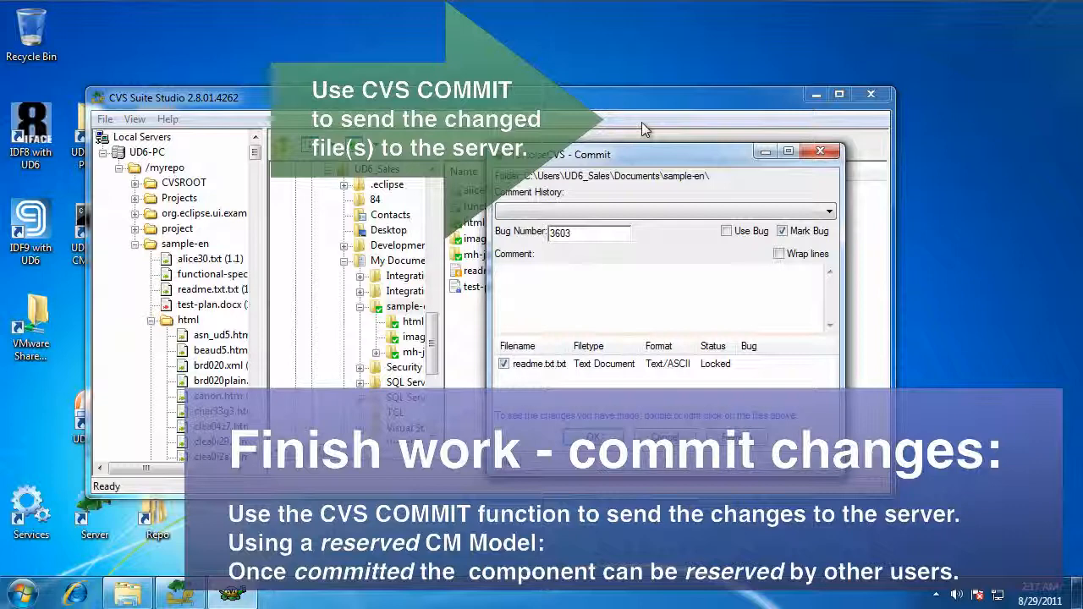
Commit readme.txt as revision 1.2 with a "check" in comment and dismiss the report
text(check in changes to the ser)
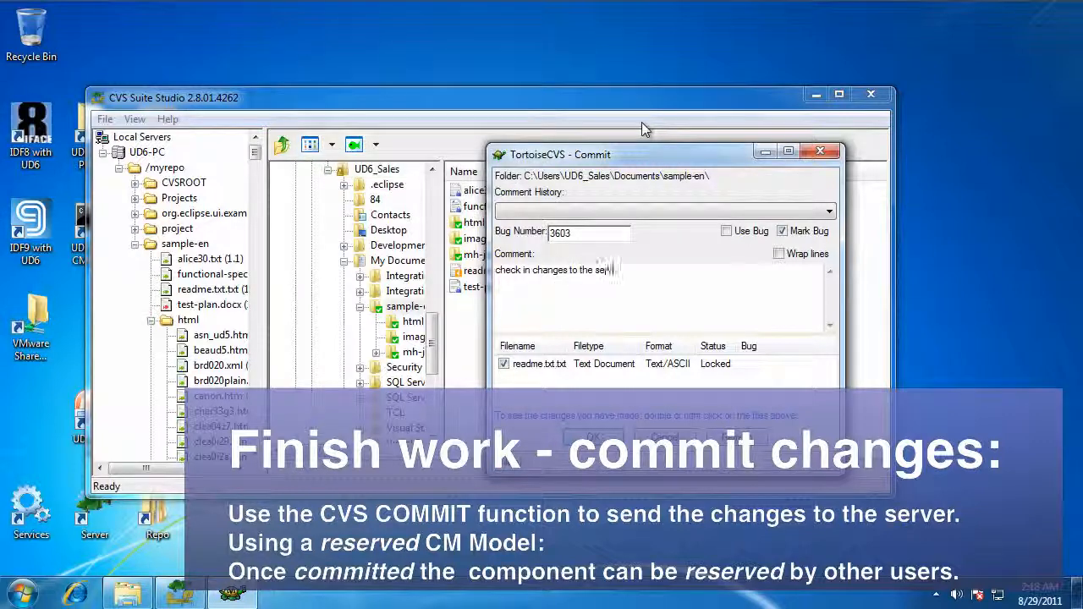
click(595, 437)
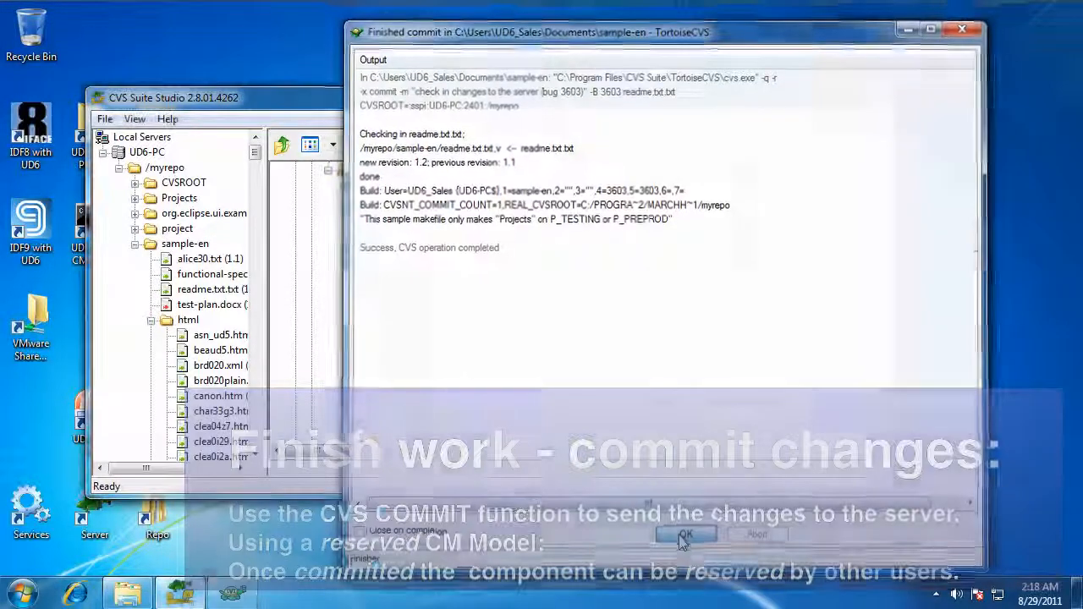
click(684, 535)
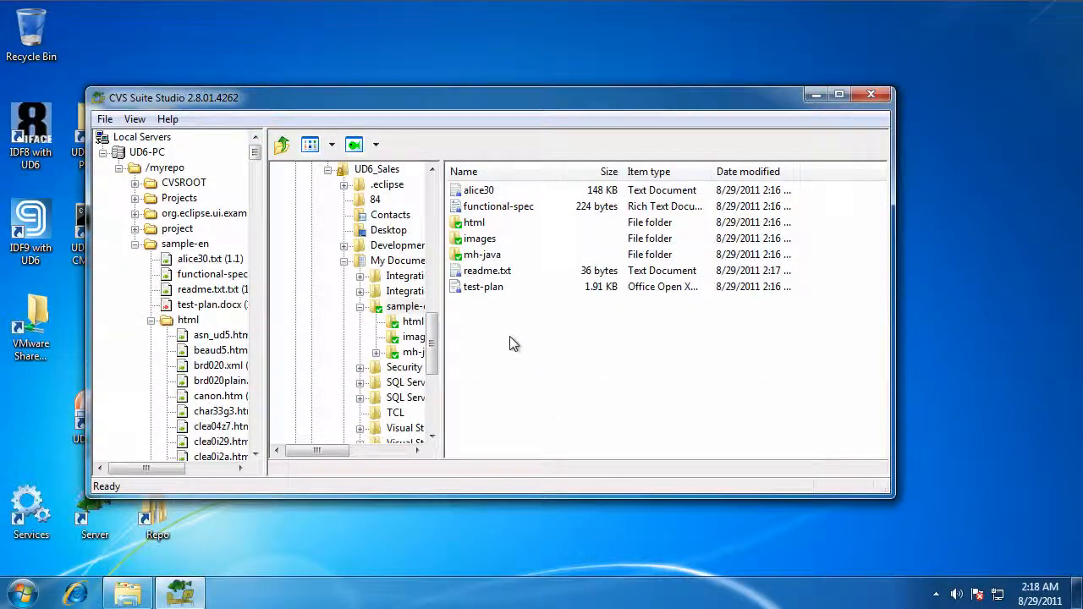
right_click(482, 271)
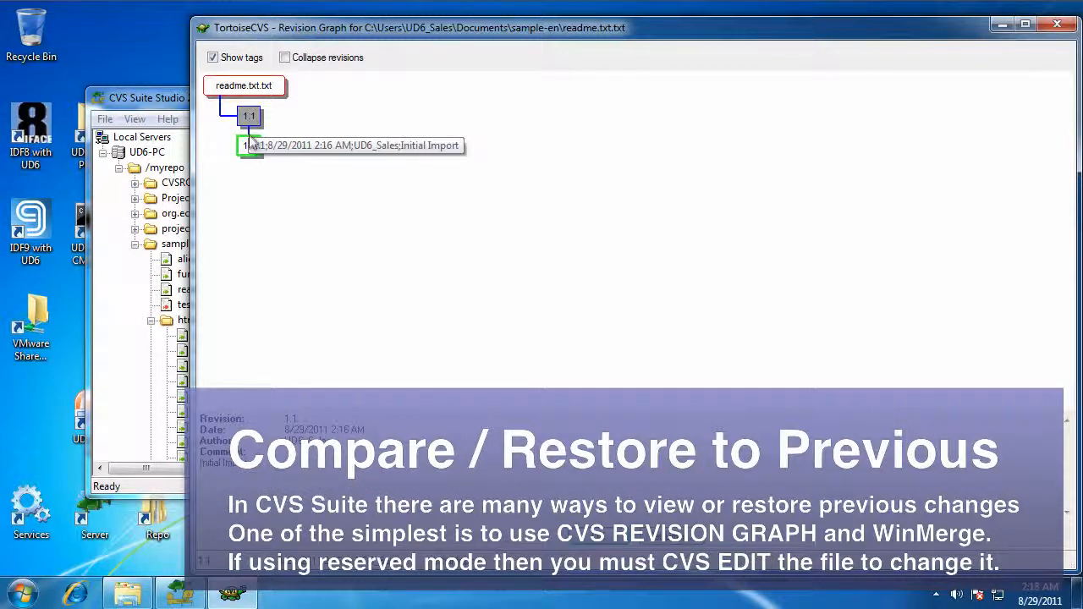
click(249, 145)
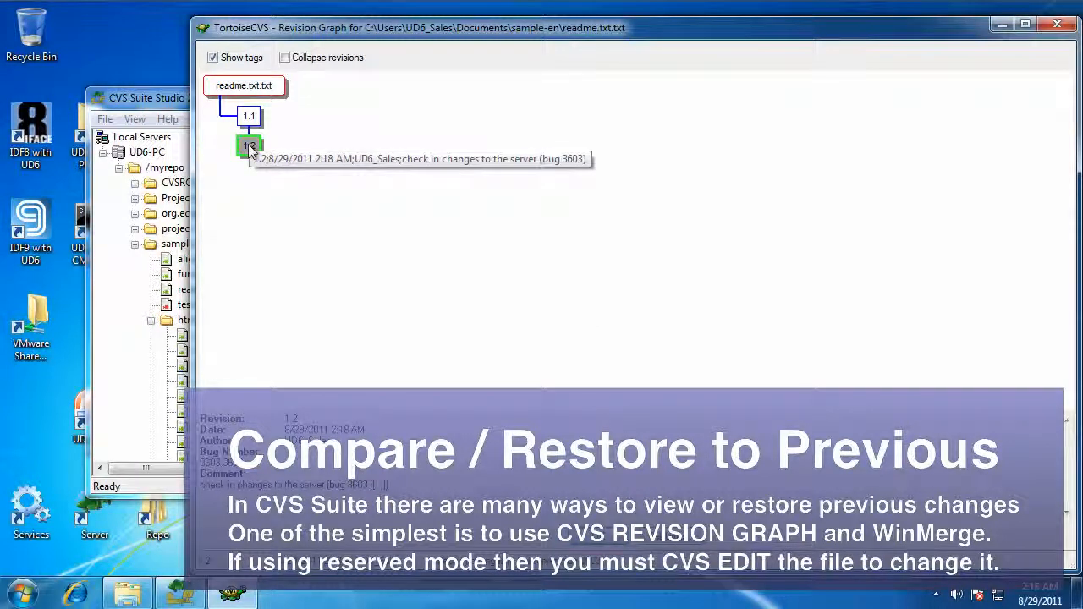
click(249, 146)
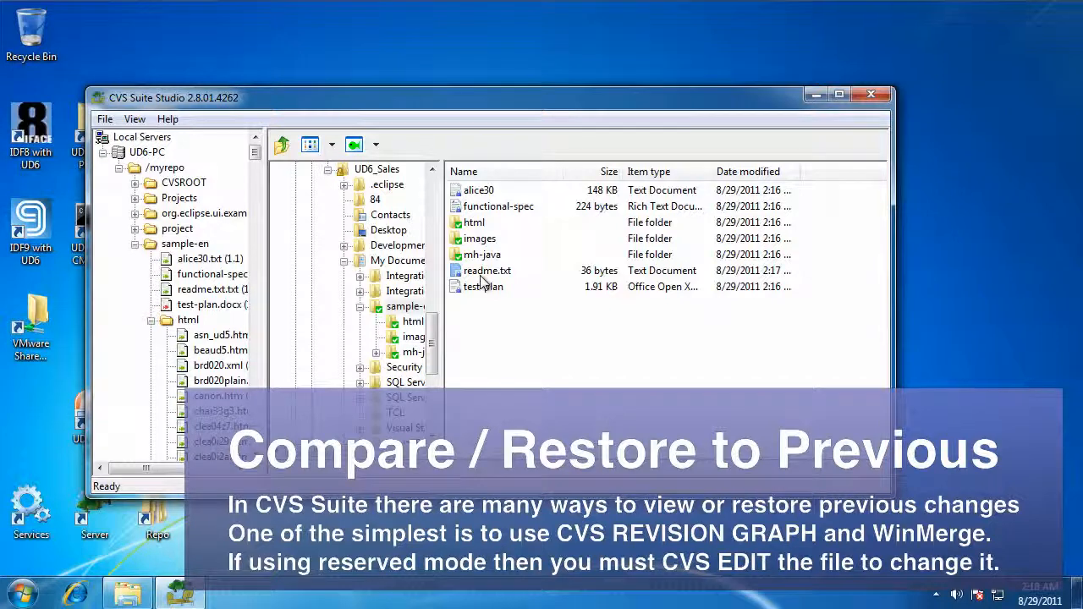
Reserve readme.txt for editing and select revision 1.1 in its revision graph
right_click(487, 271)
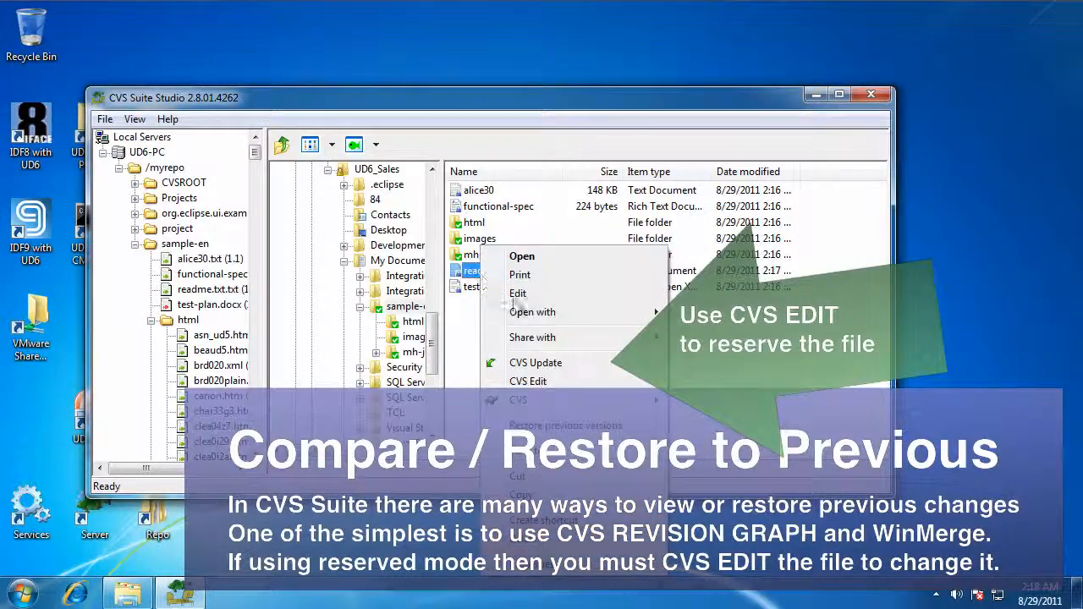
click(528, 381)
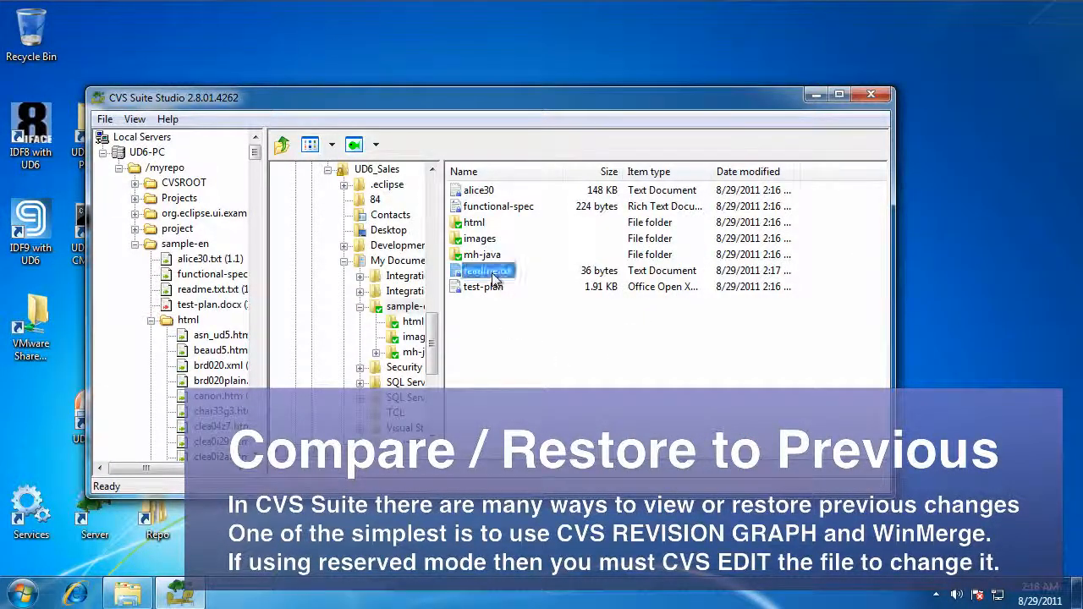
right_click(480, 271)
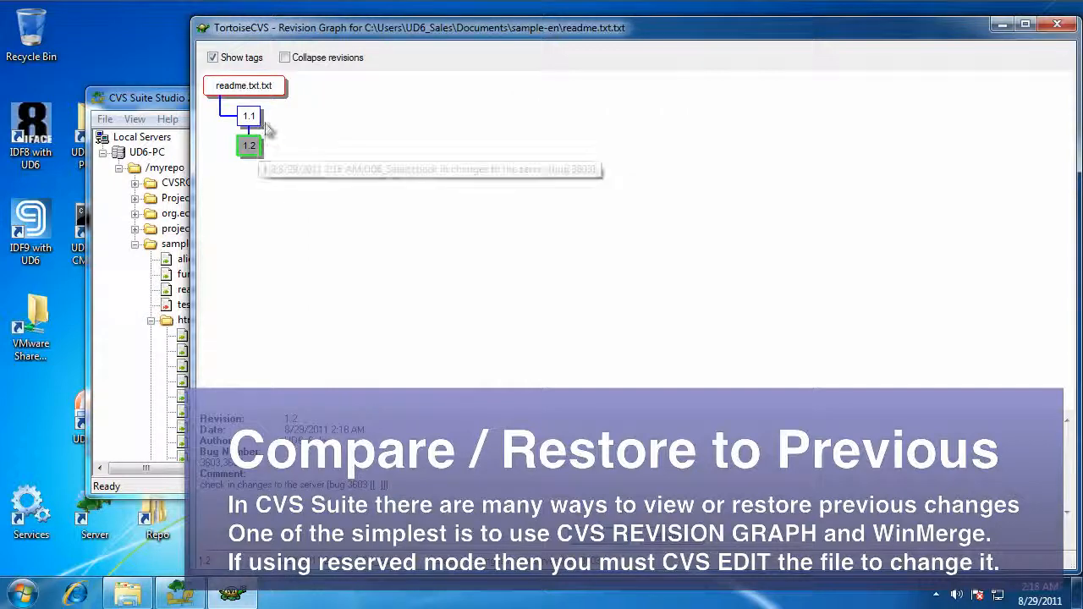
click(249, 115)
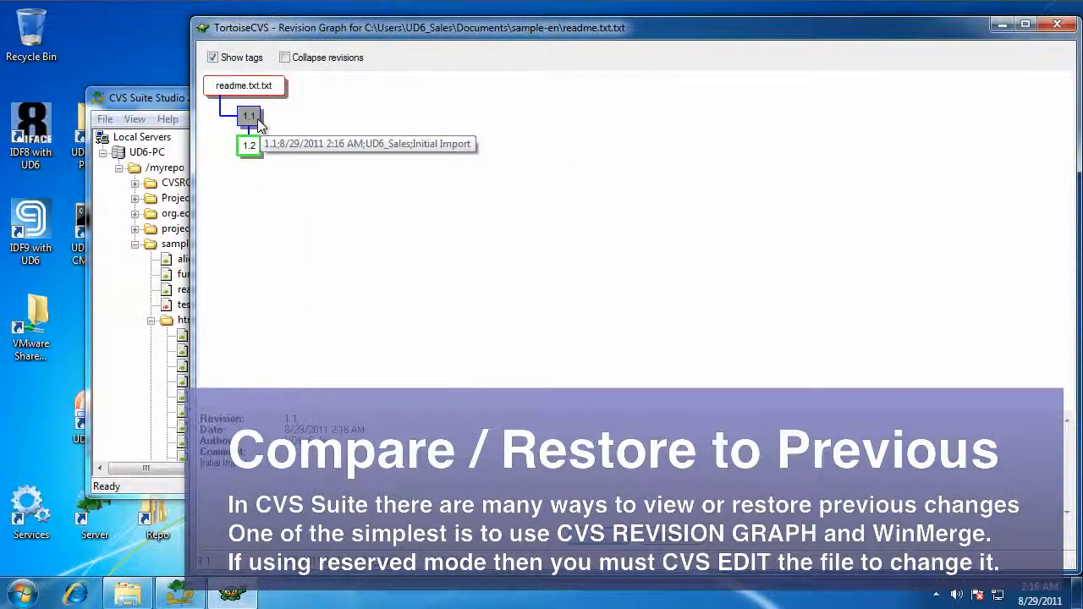
Diff revision 1.1 against the working readme.txt in WinMerge, copy lines across until identical, and close it
right_click(249, 117)
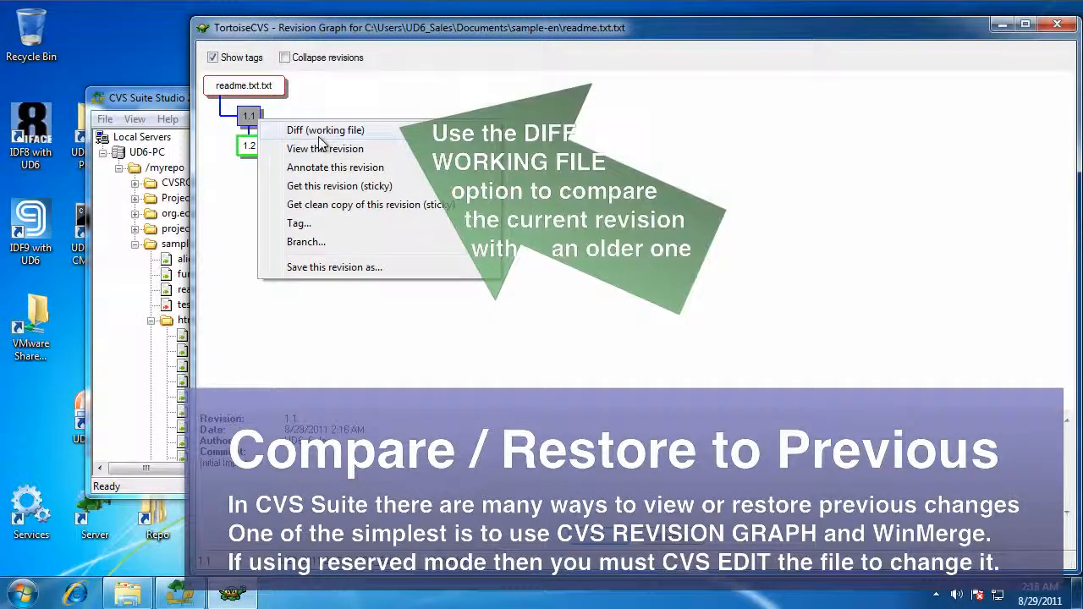
click(325, 129)
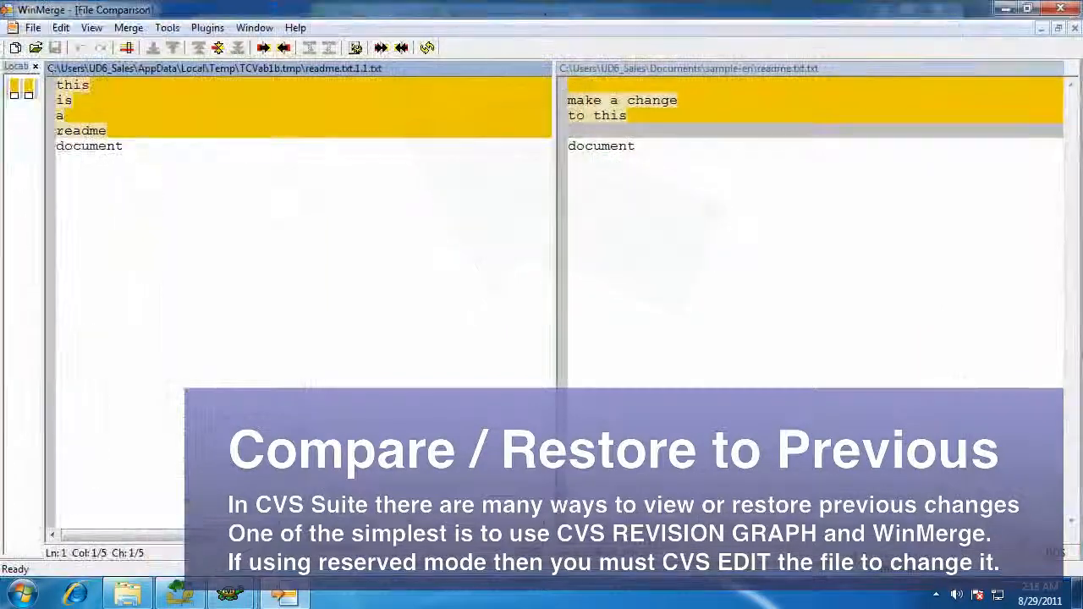
mouse_move(284, 48)
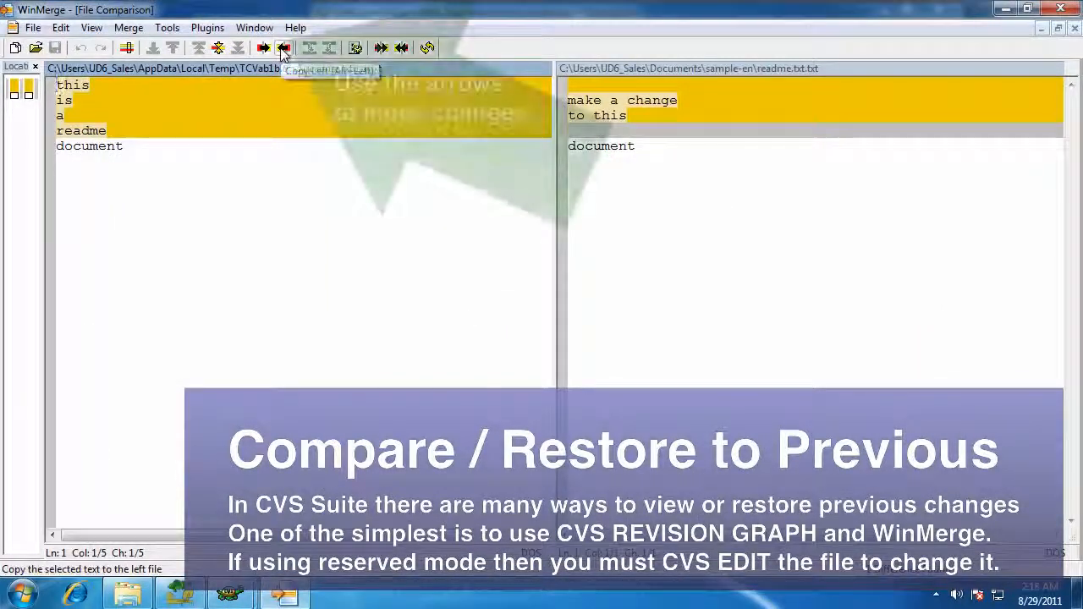
click(282, 48)
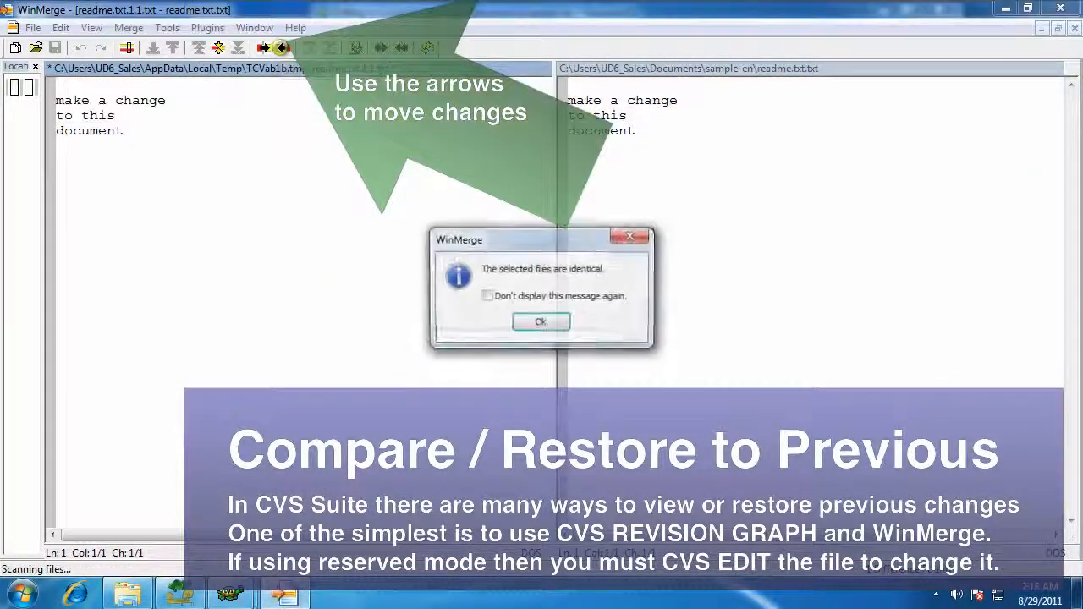
click(541, 322)
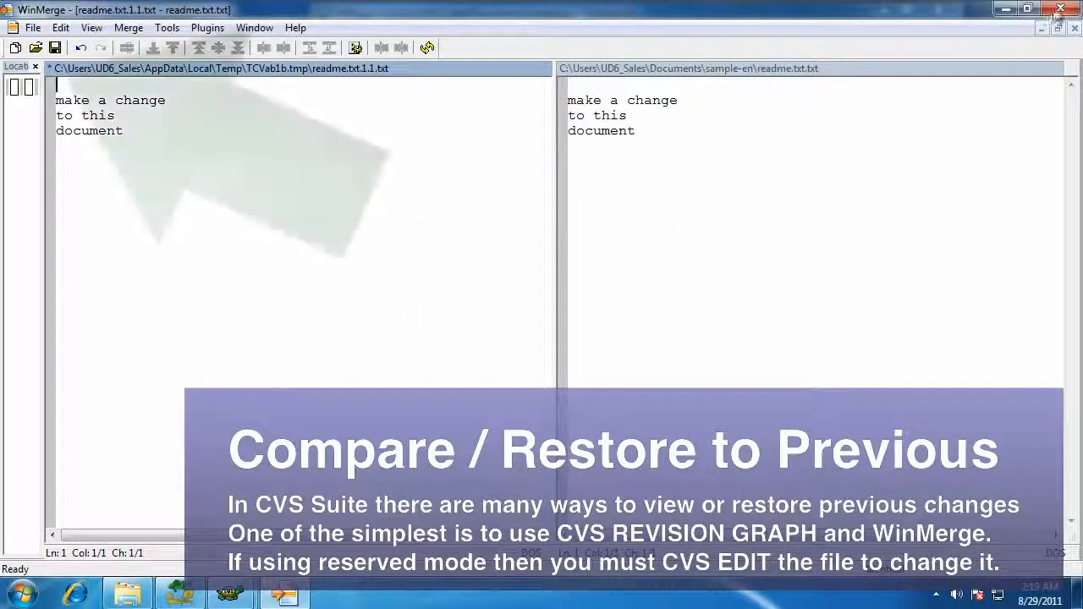
click(55, 48)
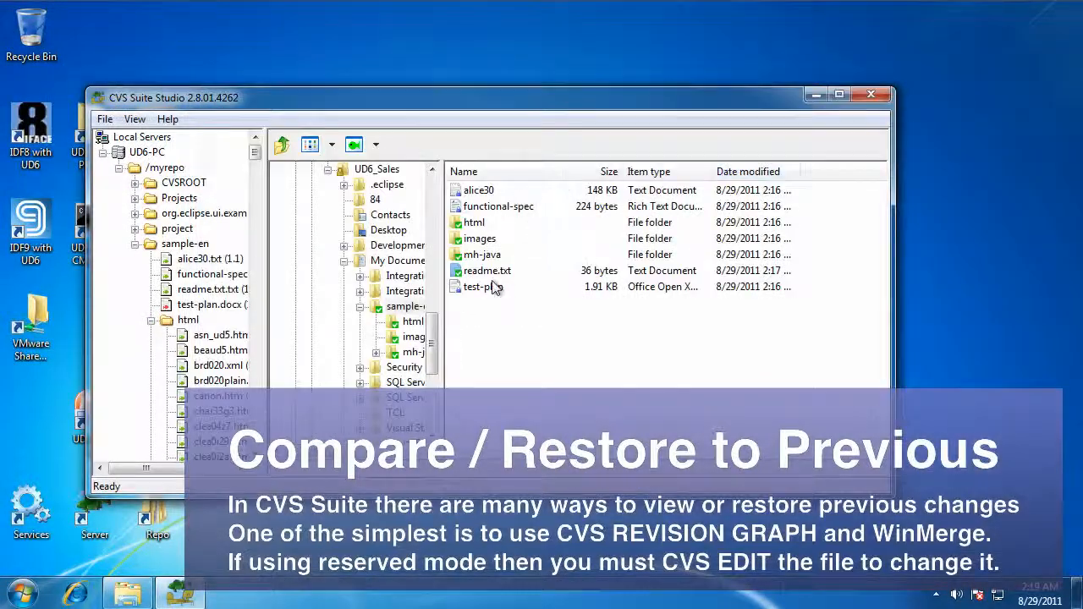
Commit the reverted readme.txt as revision 1.3 with the comment "revert document back"
right_click(481, 286)
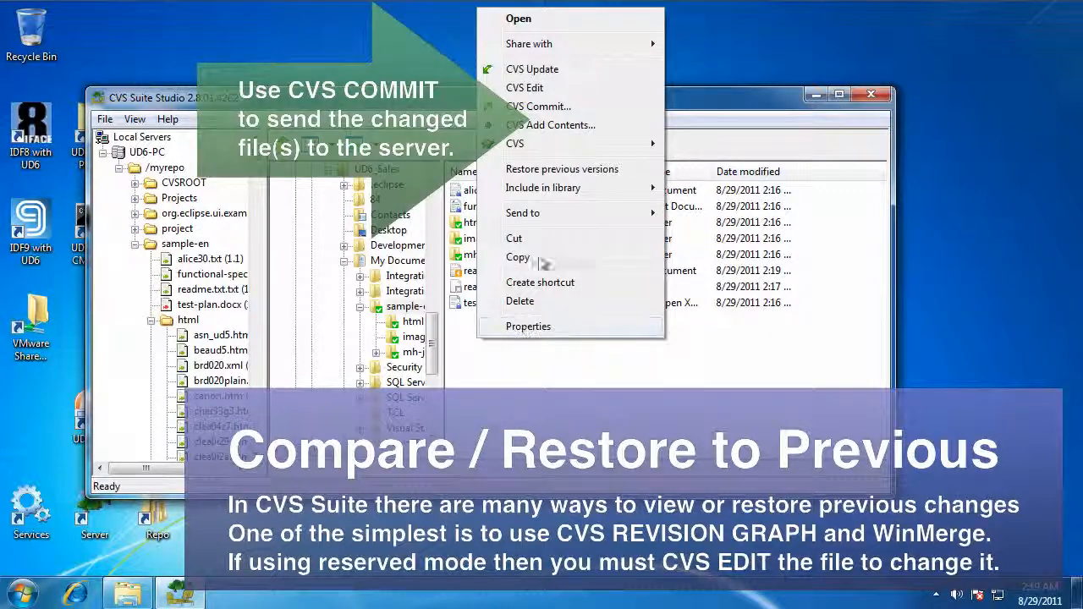
click(539, 105)
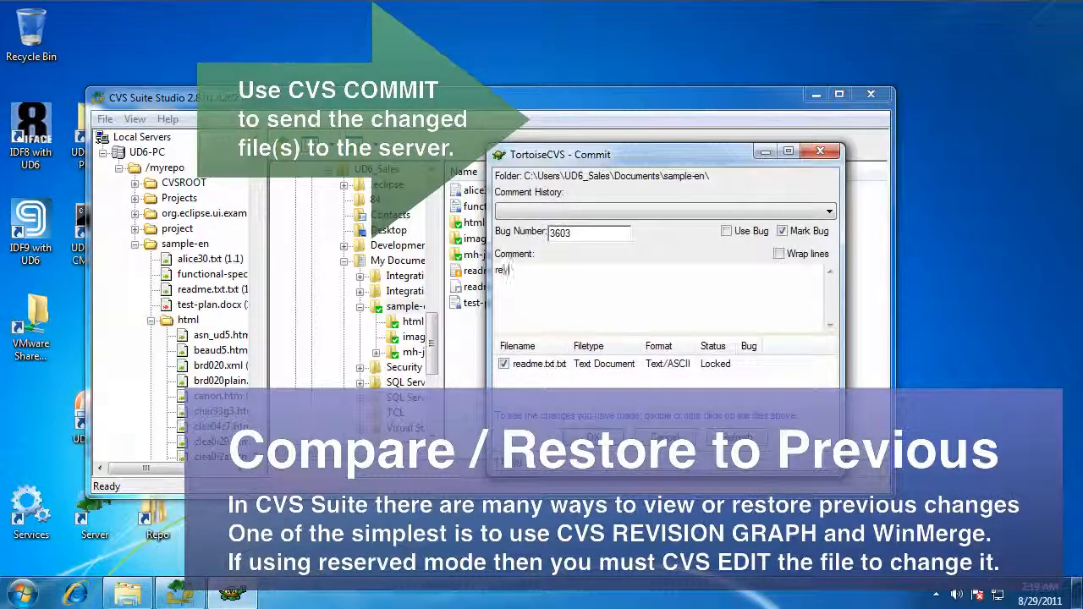
text(revert document)
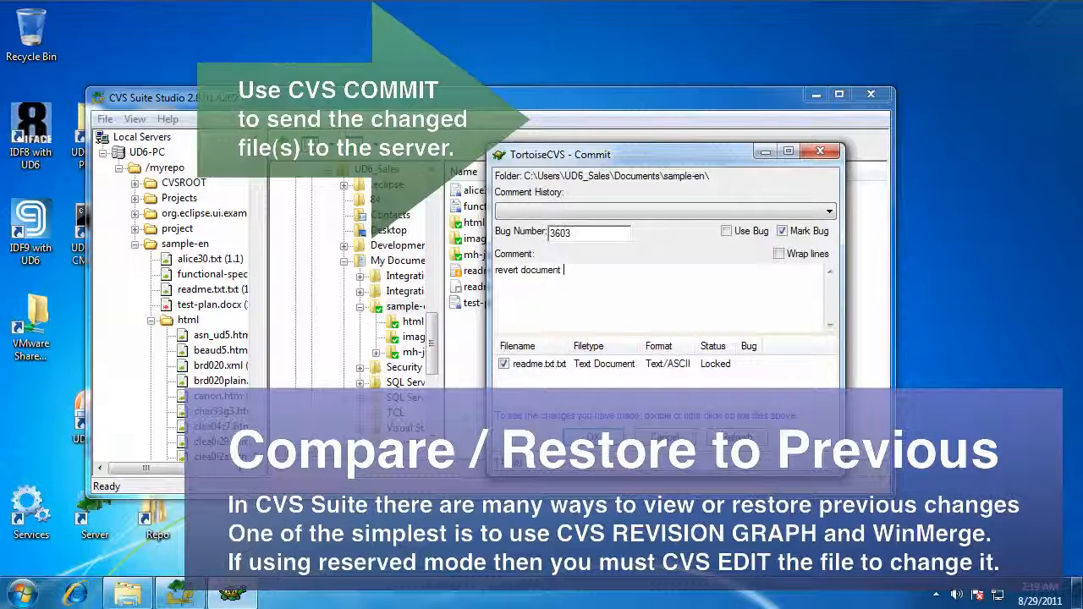
text(back)
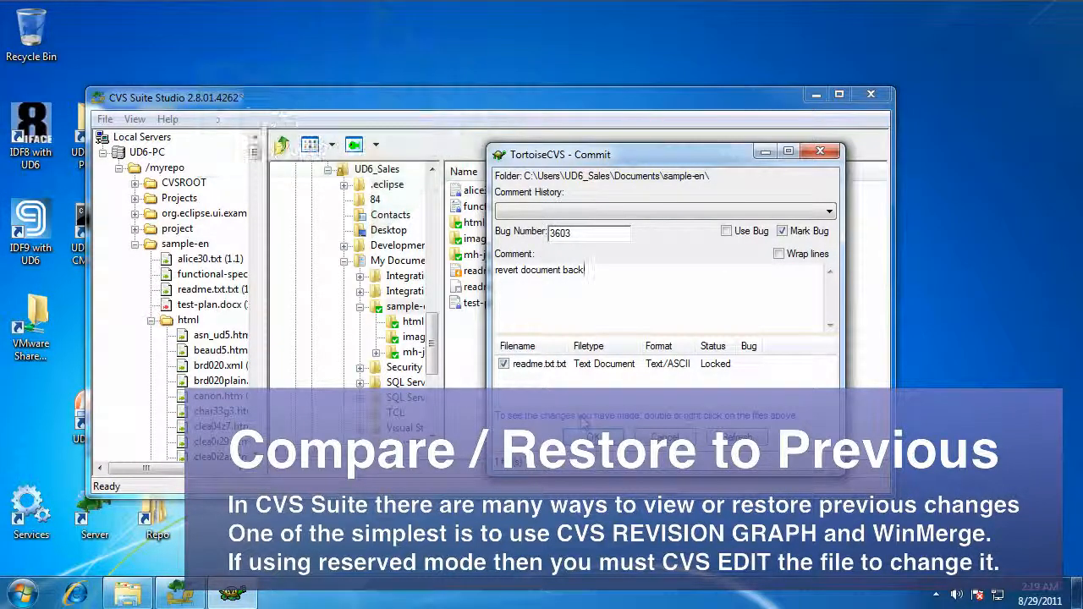
click(592, 437)
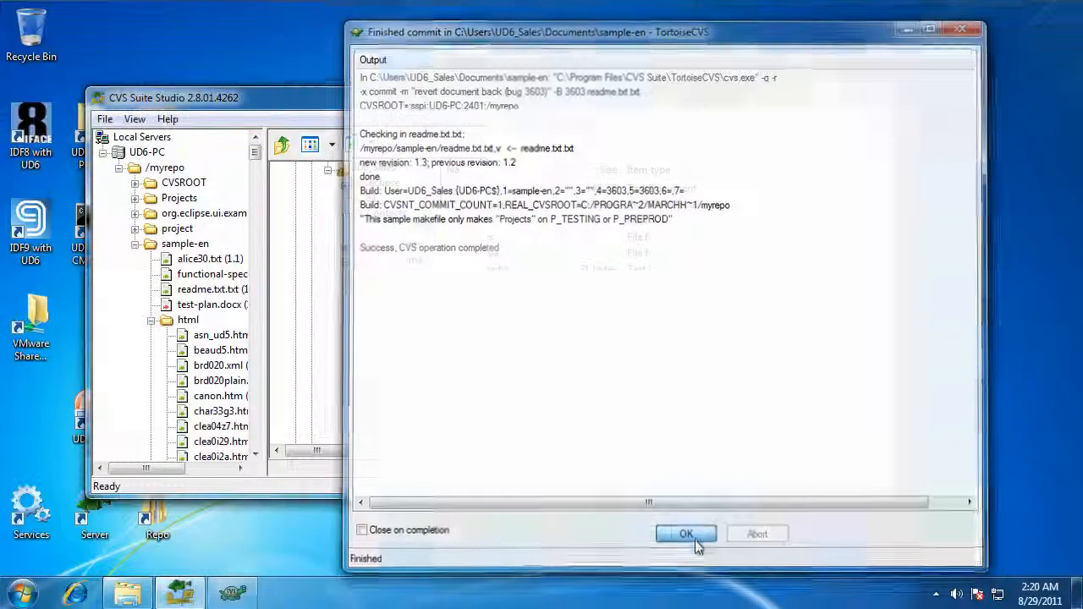
click(685, 535)
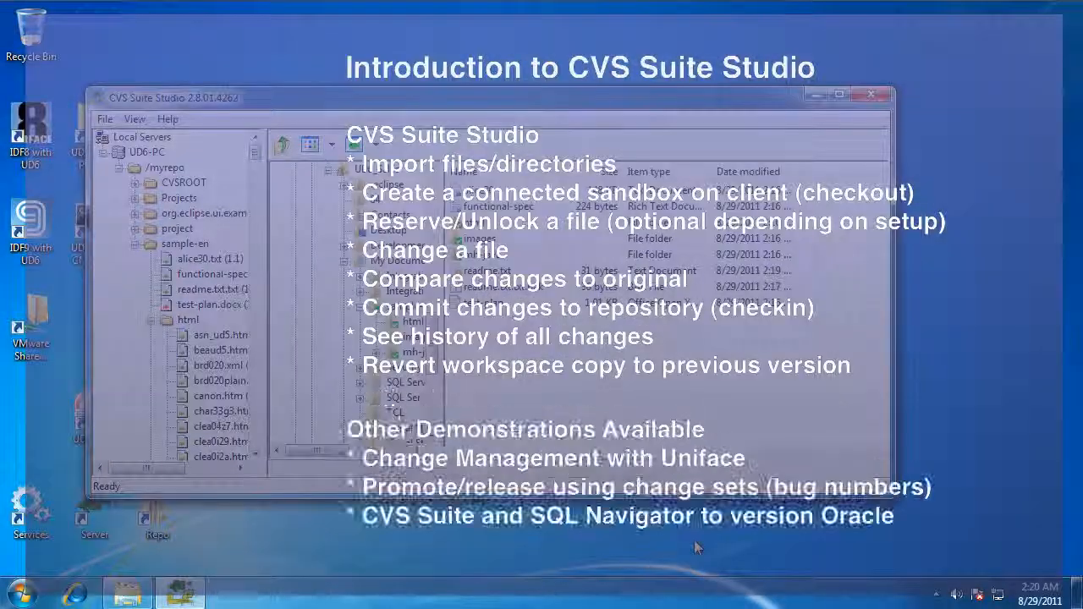
mouse_move(550, 397)
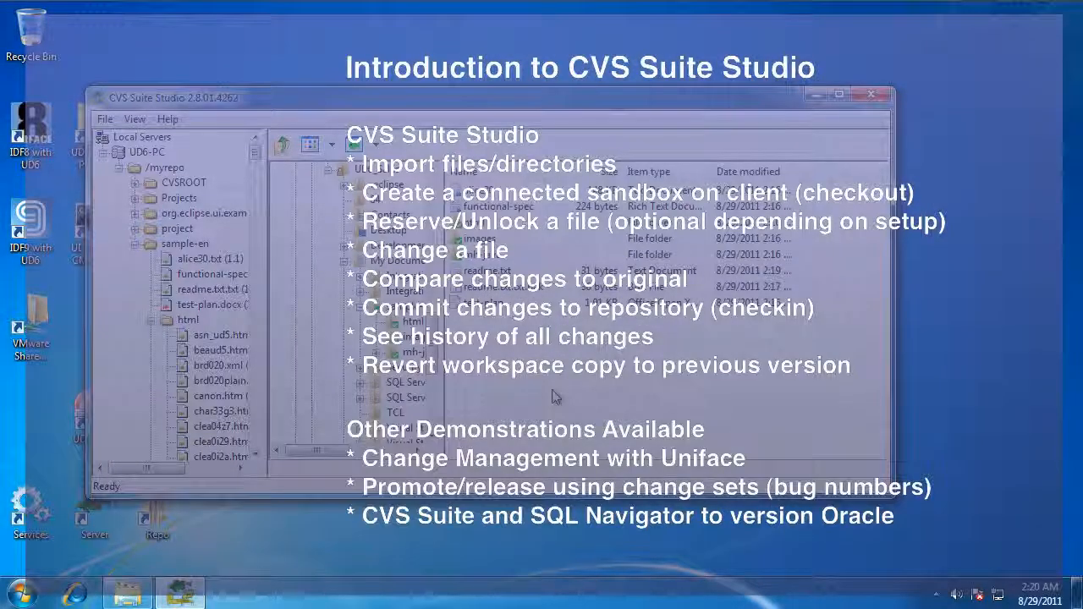